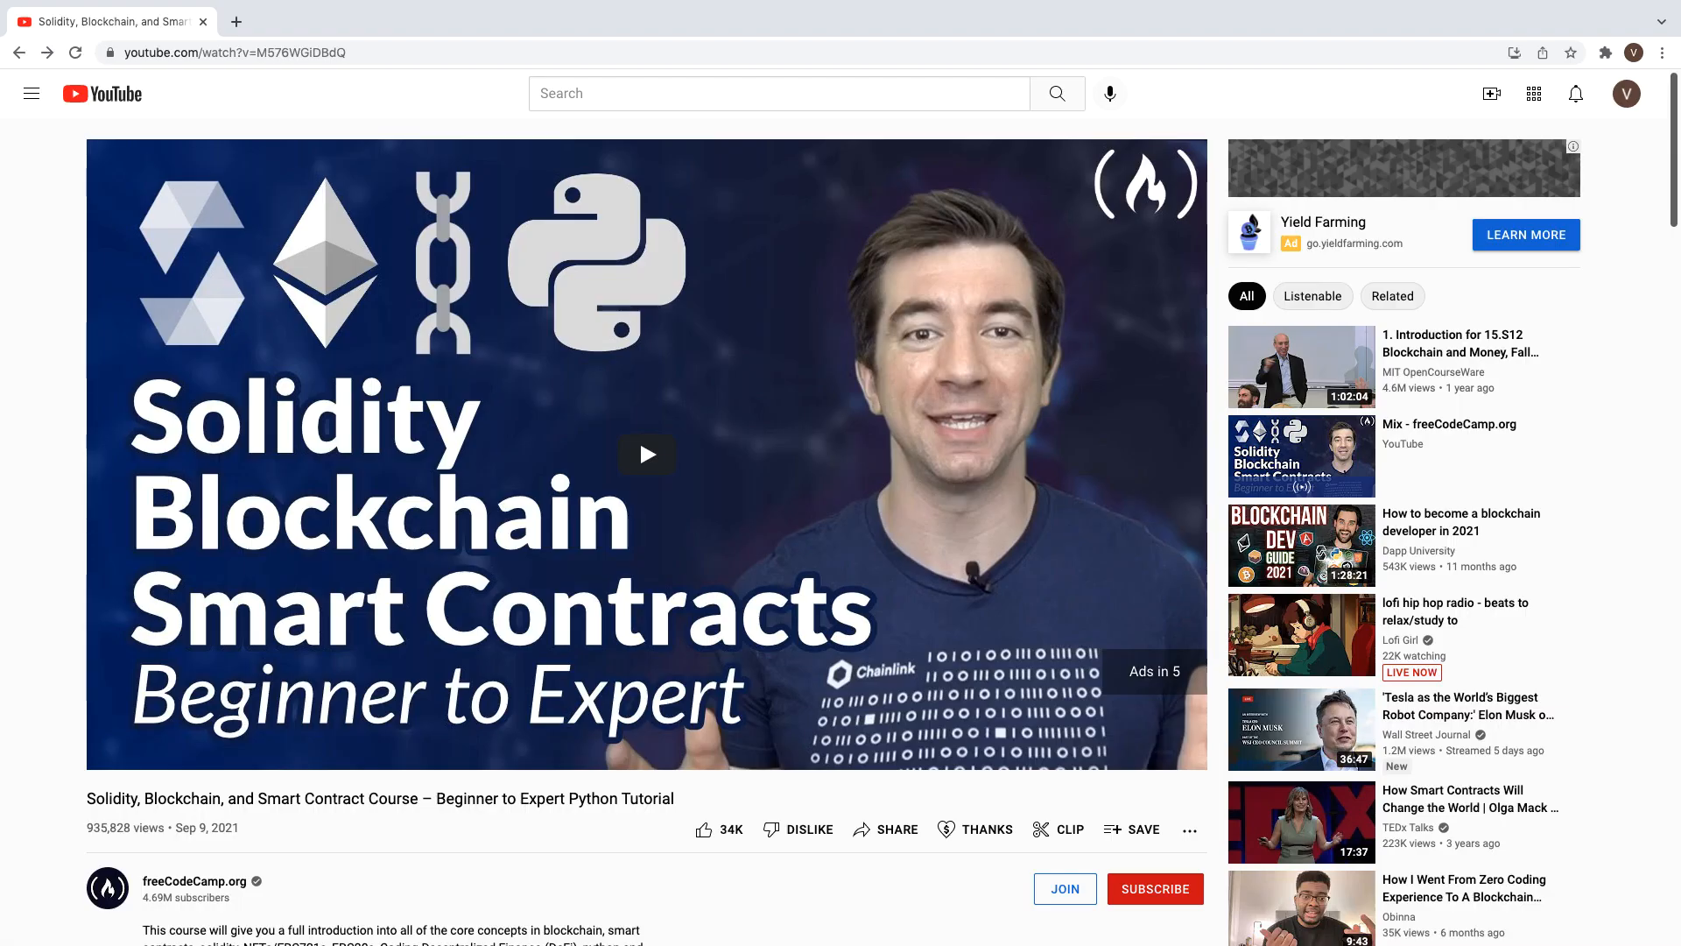
- Switch to the MetaMask wallet and show its network list, holding only Ethereum Mainnet
click(237, 21)
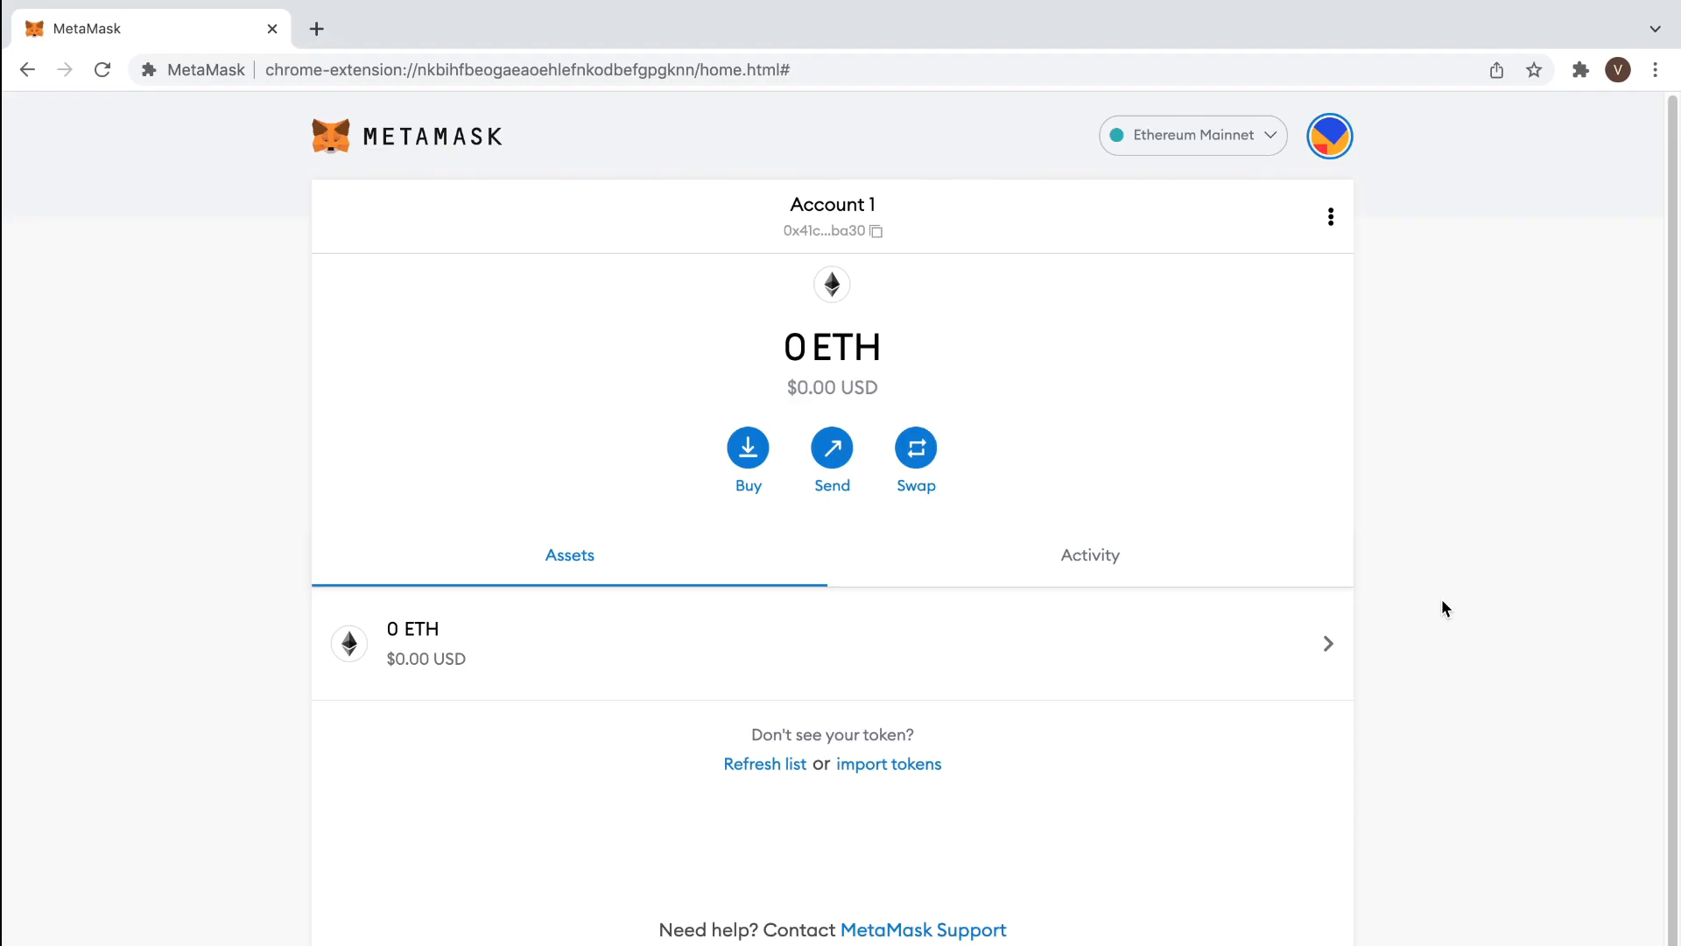
click(1191, 135)
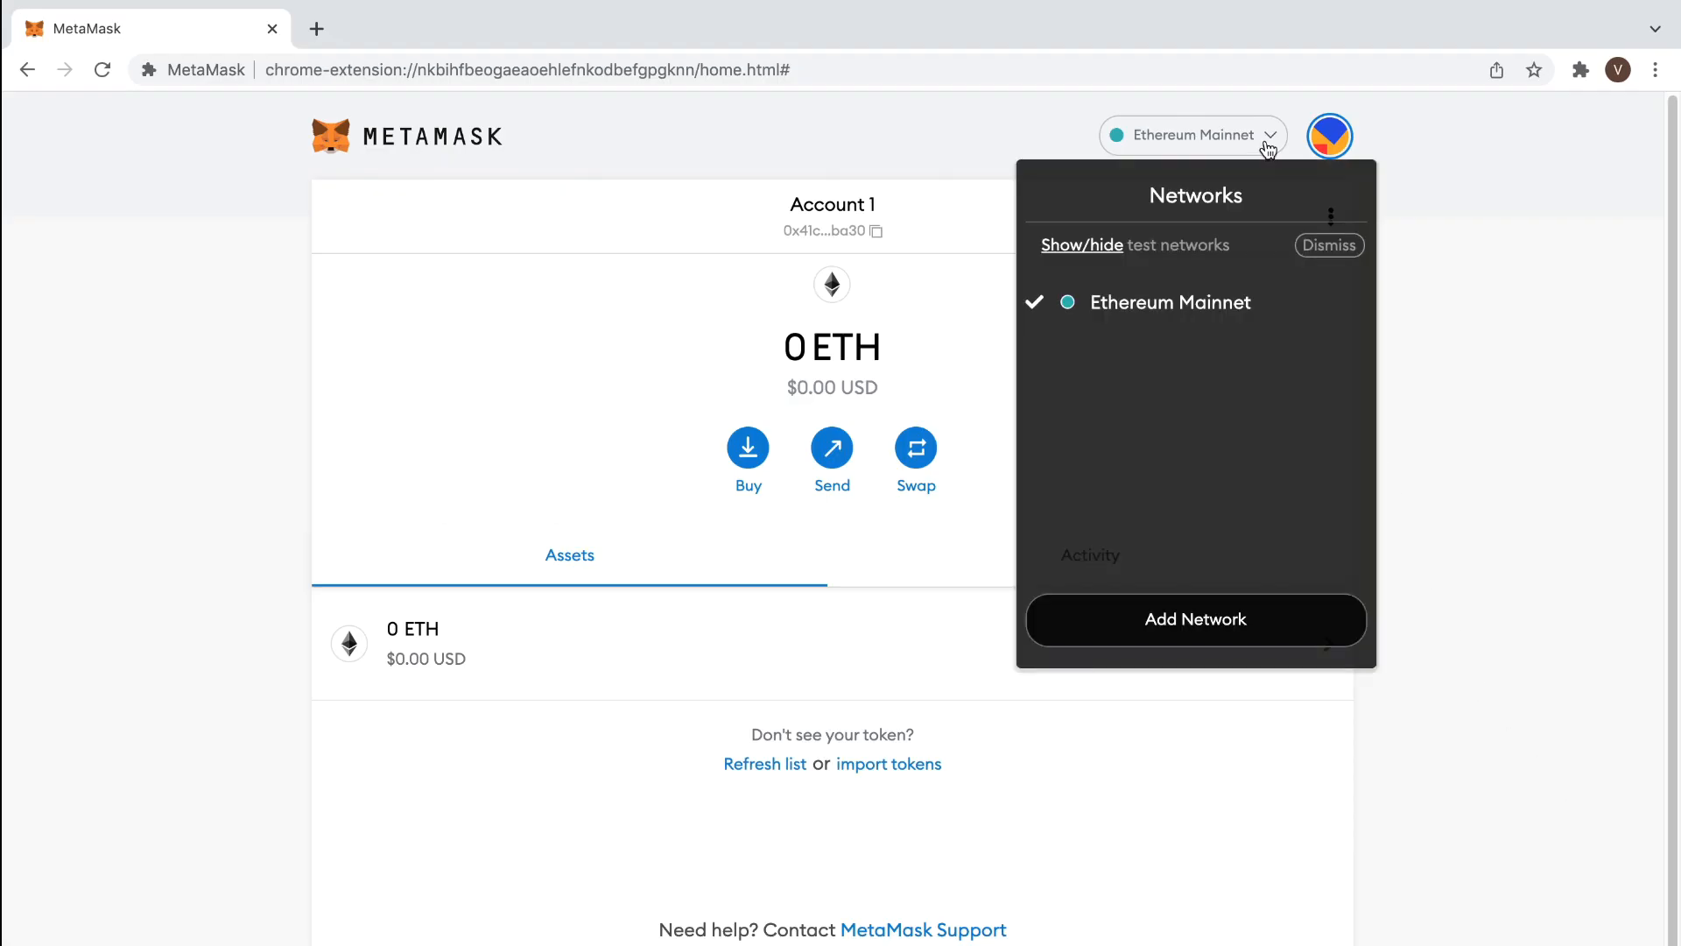
mouse_move(1325, 364)
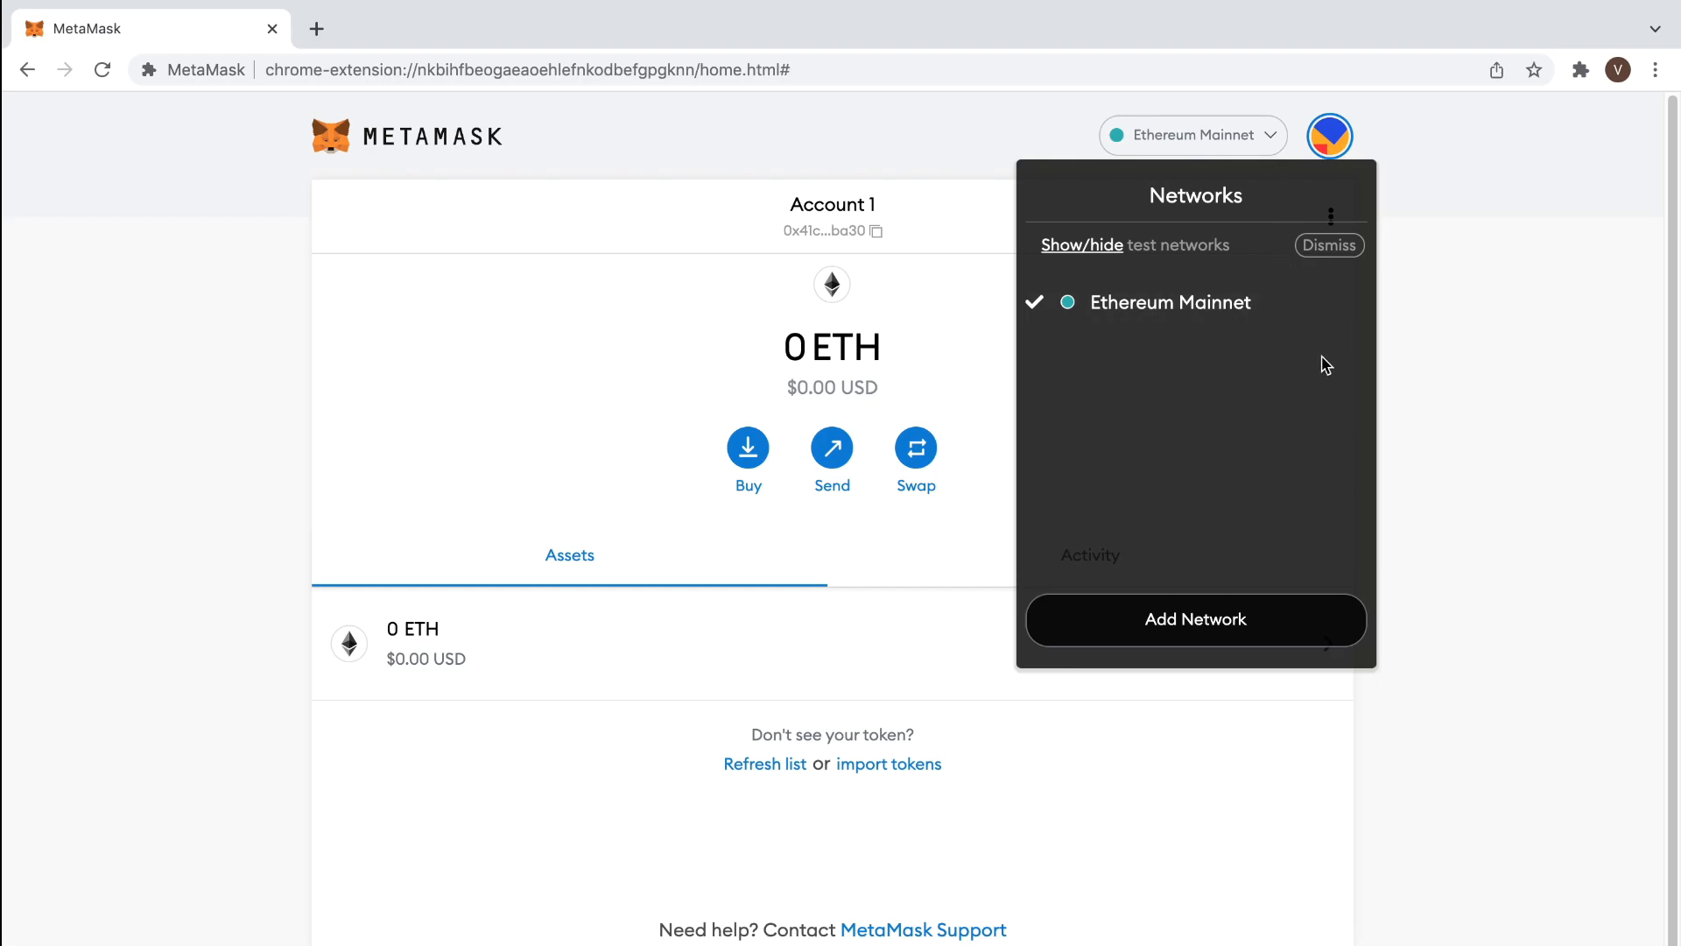
mouse_move(1105, 252)
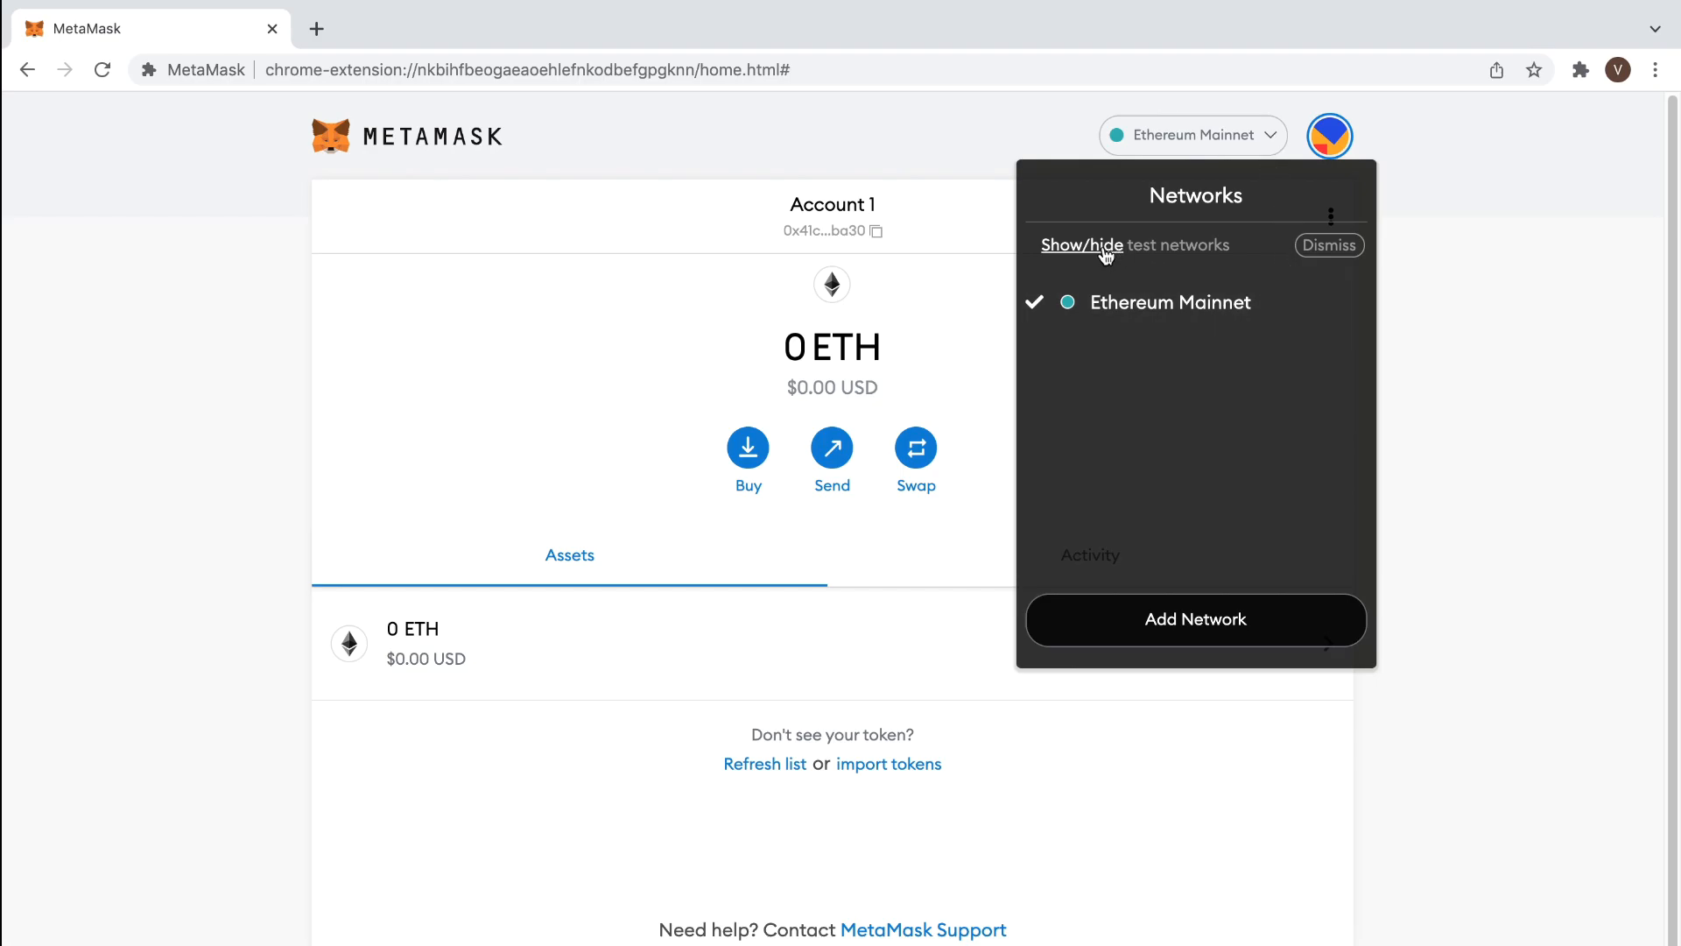
- Enable 'Show test networks' in Advanced settings and return to the wallet overview
click(1083, 245)
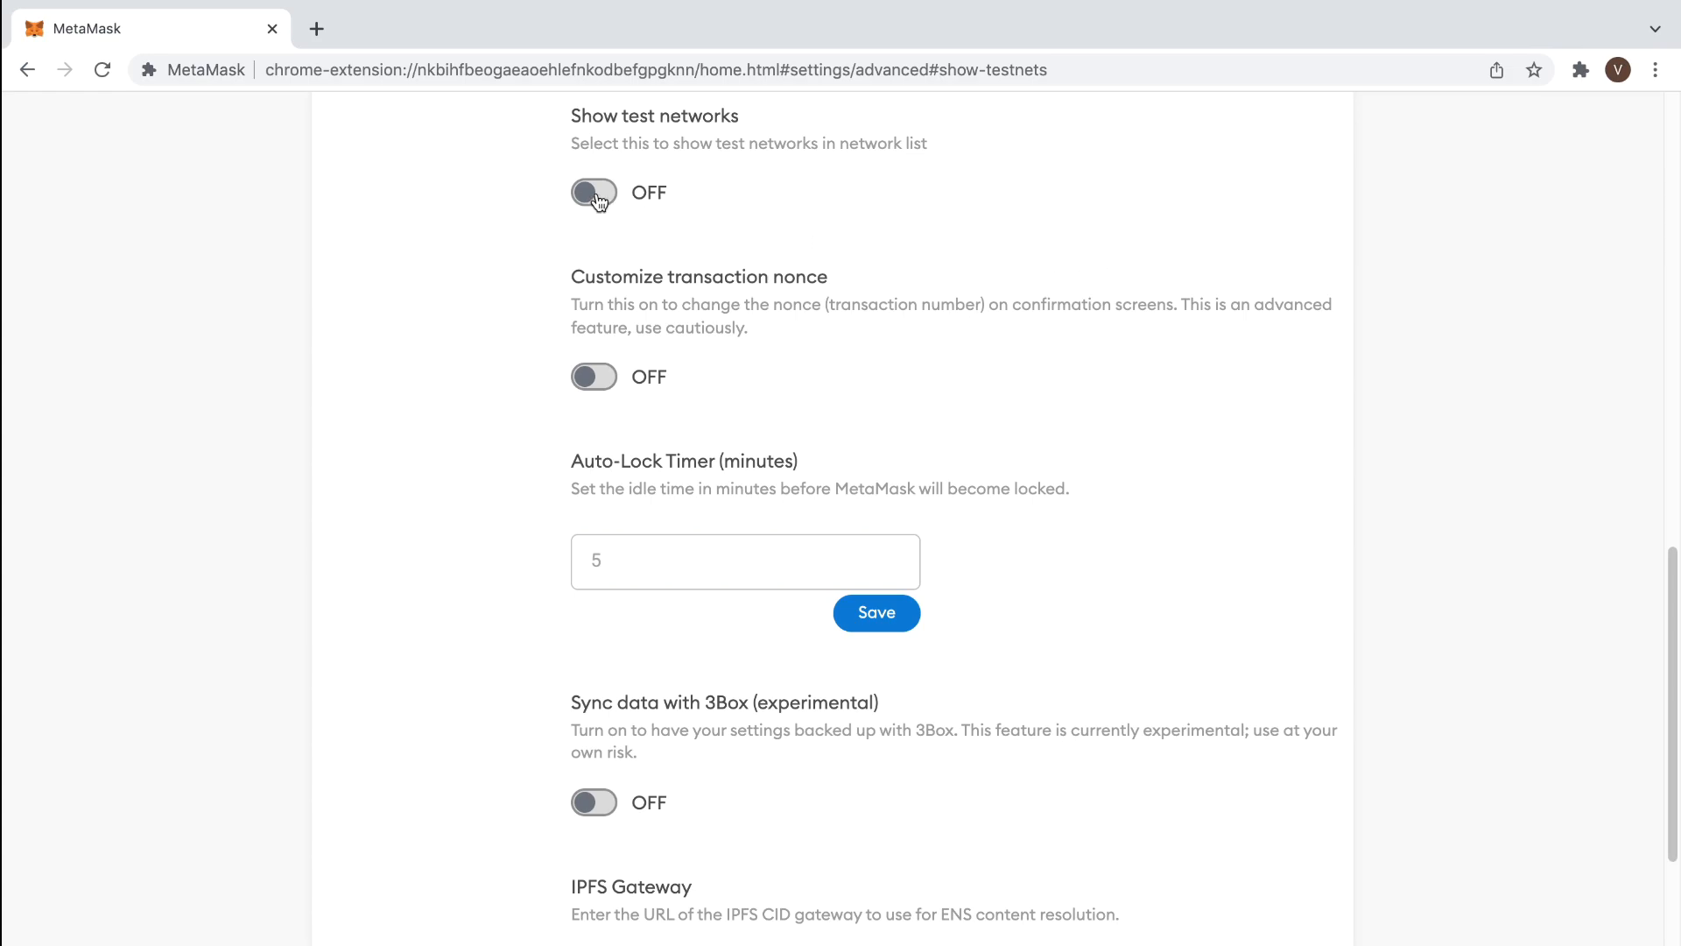
click(593, 193)
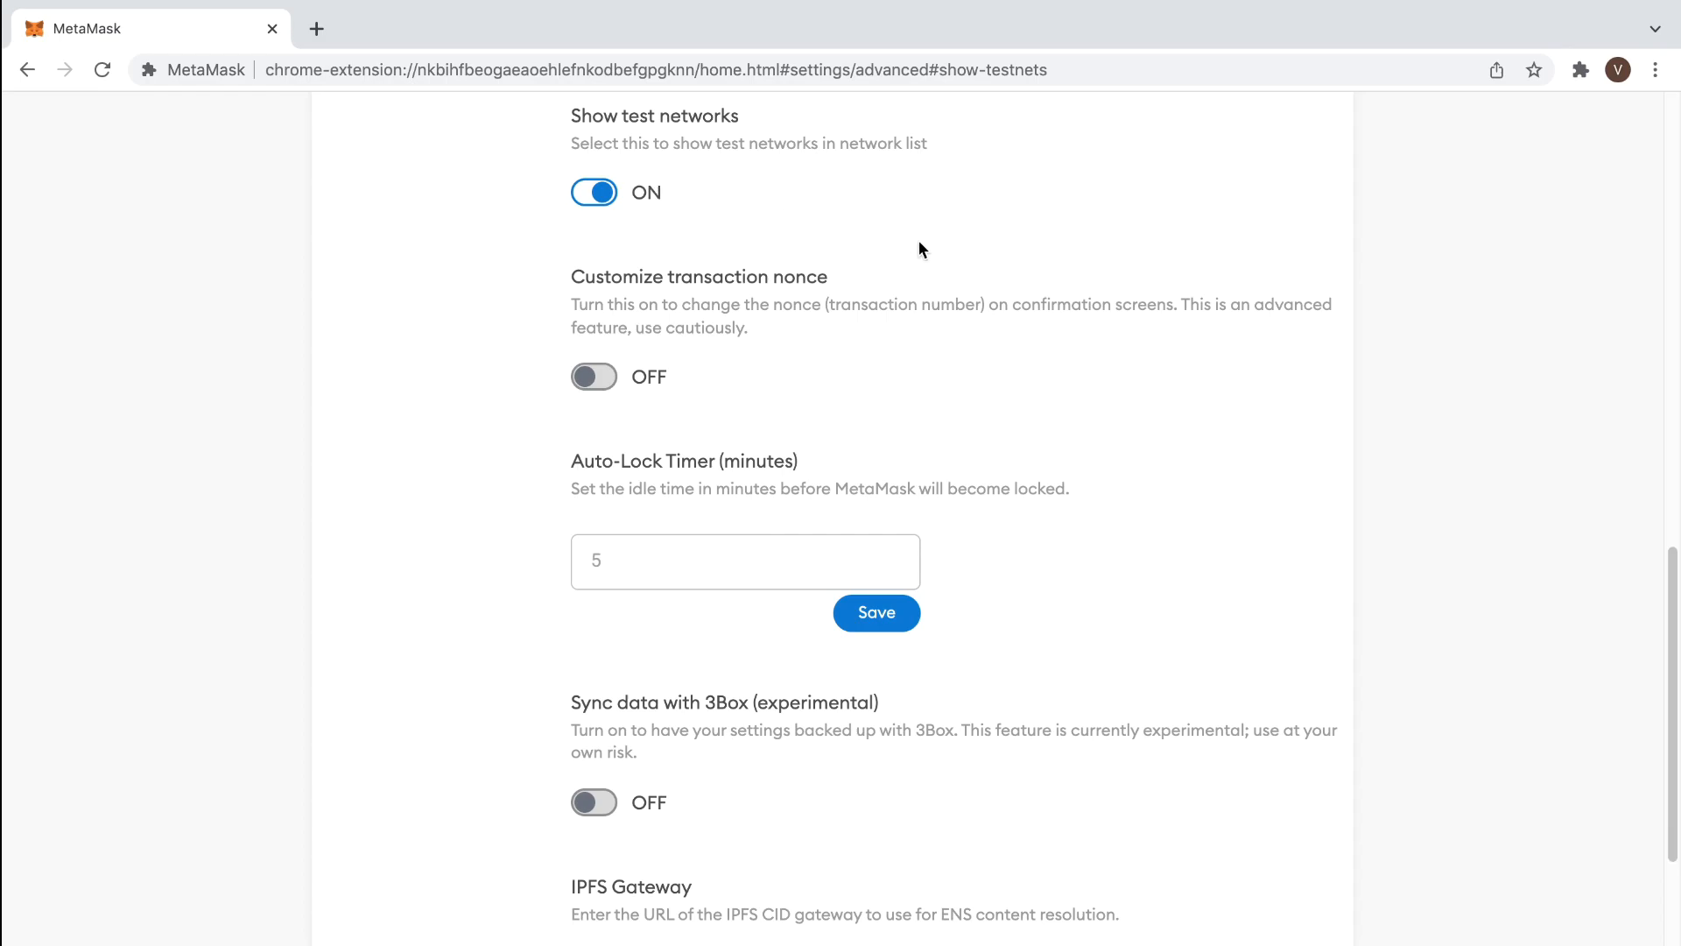
mouse_move(1671, 605)
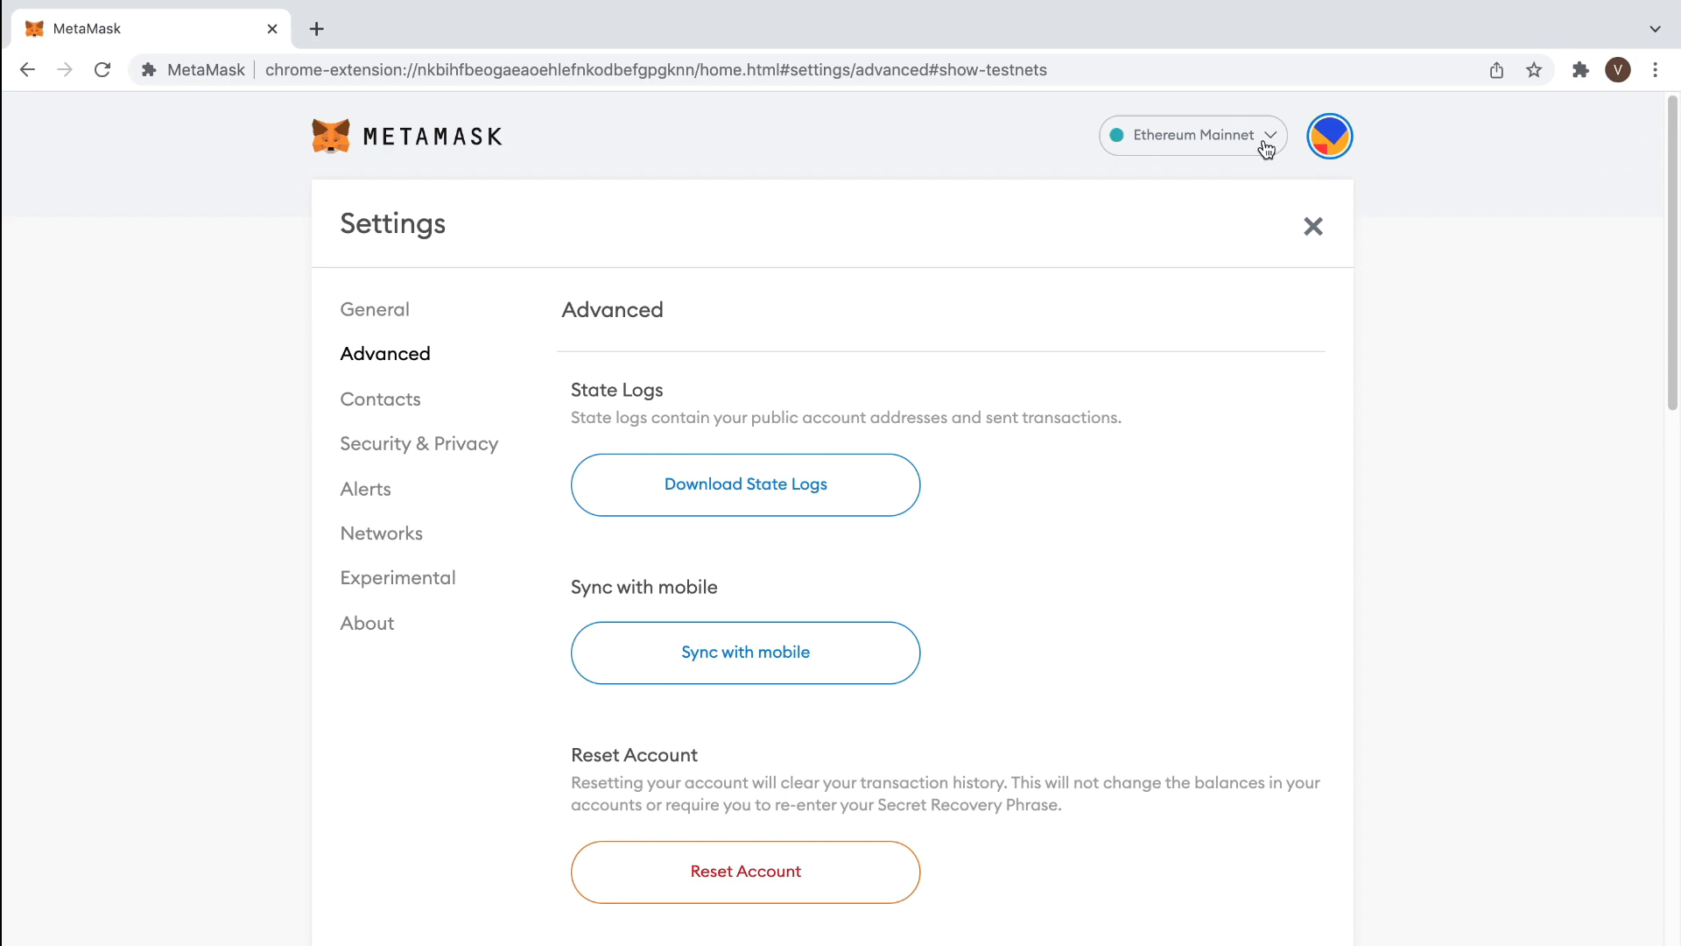
click(1312, 226)
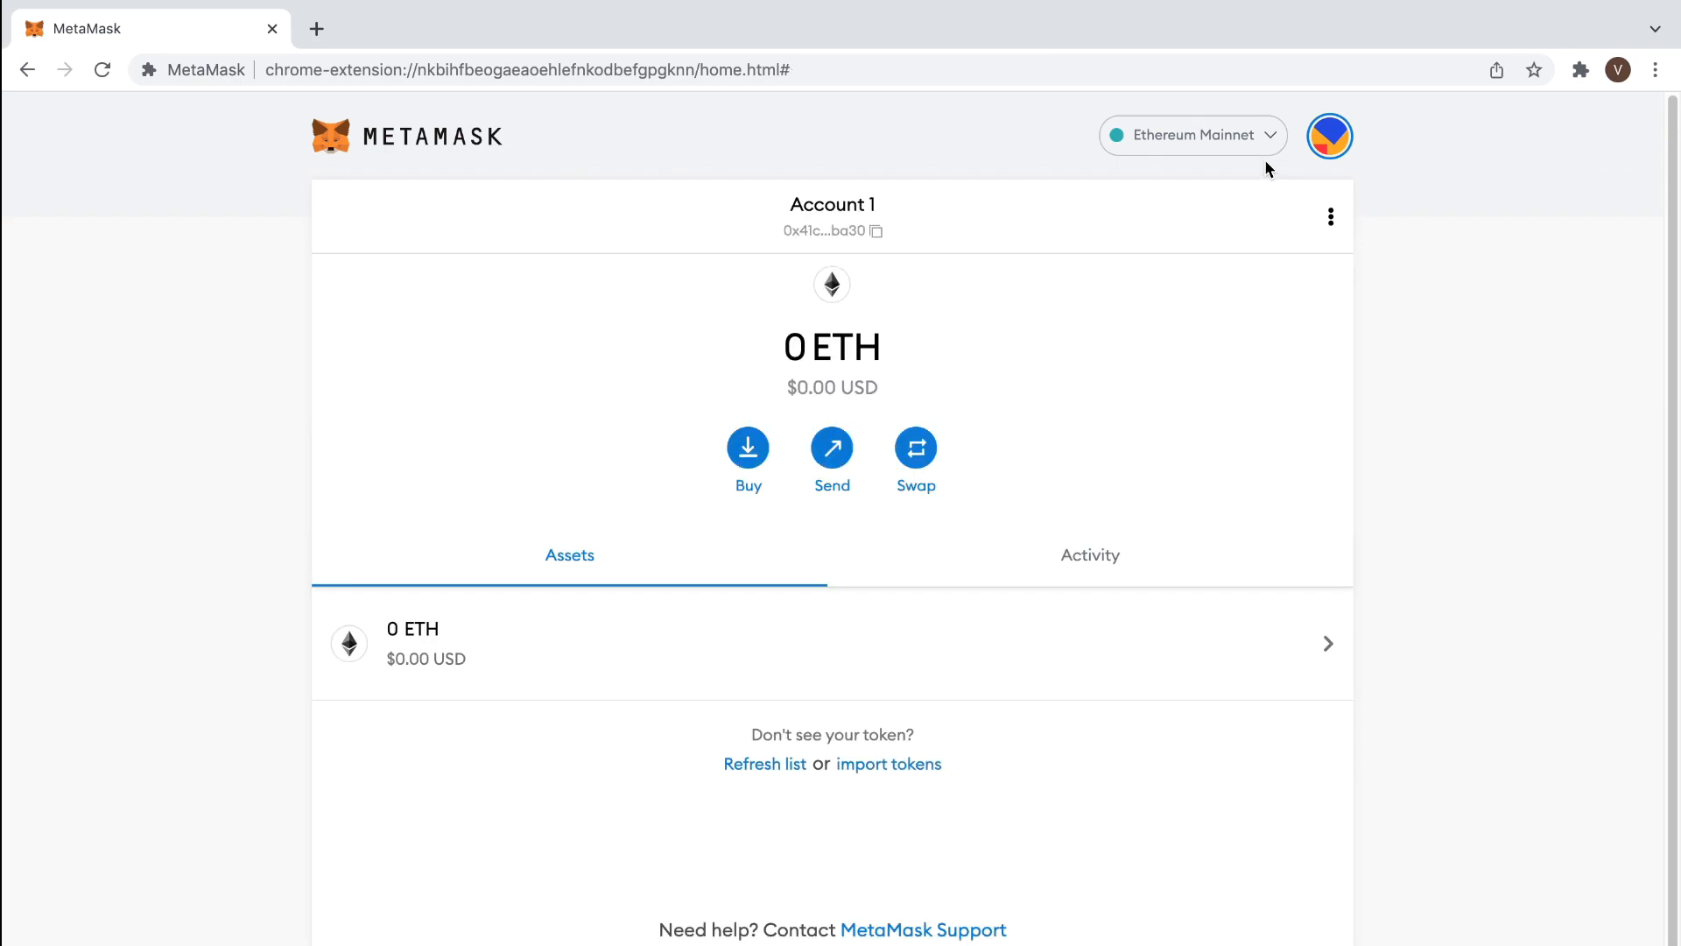
- Connect the wallet to Rinkeby Test Network (1 ETH) and show the accounts menu
click(1190, 135)
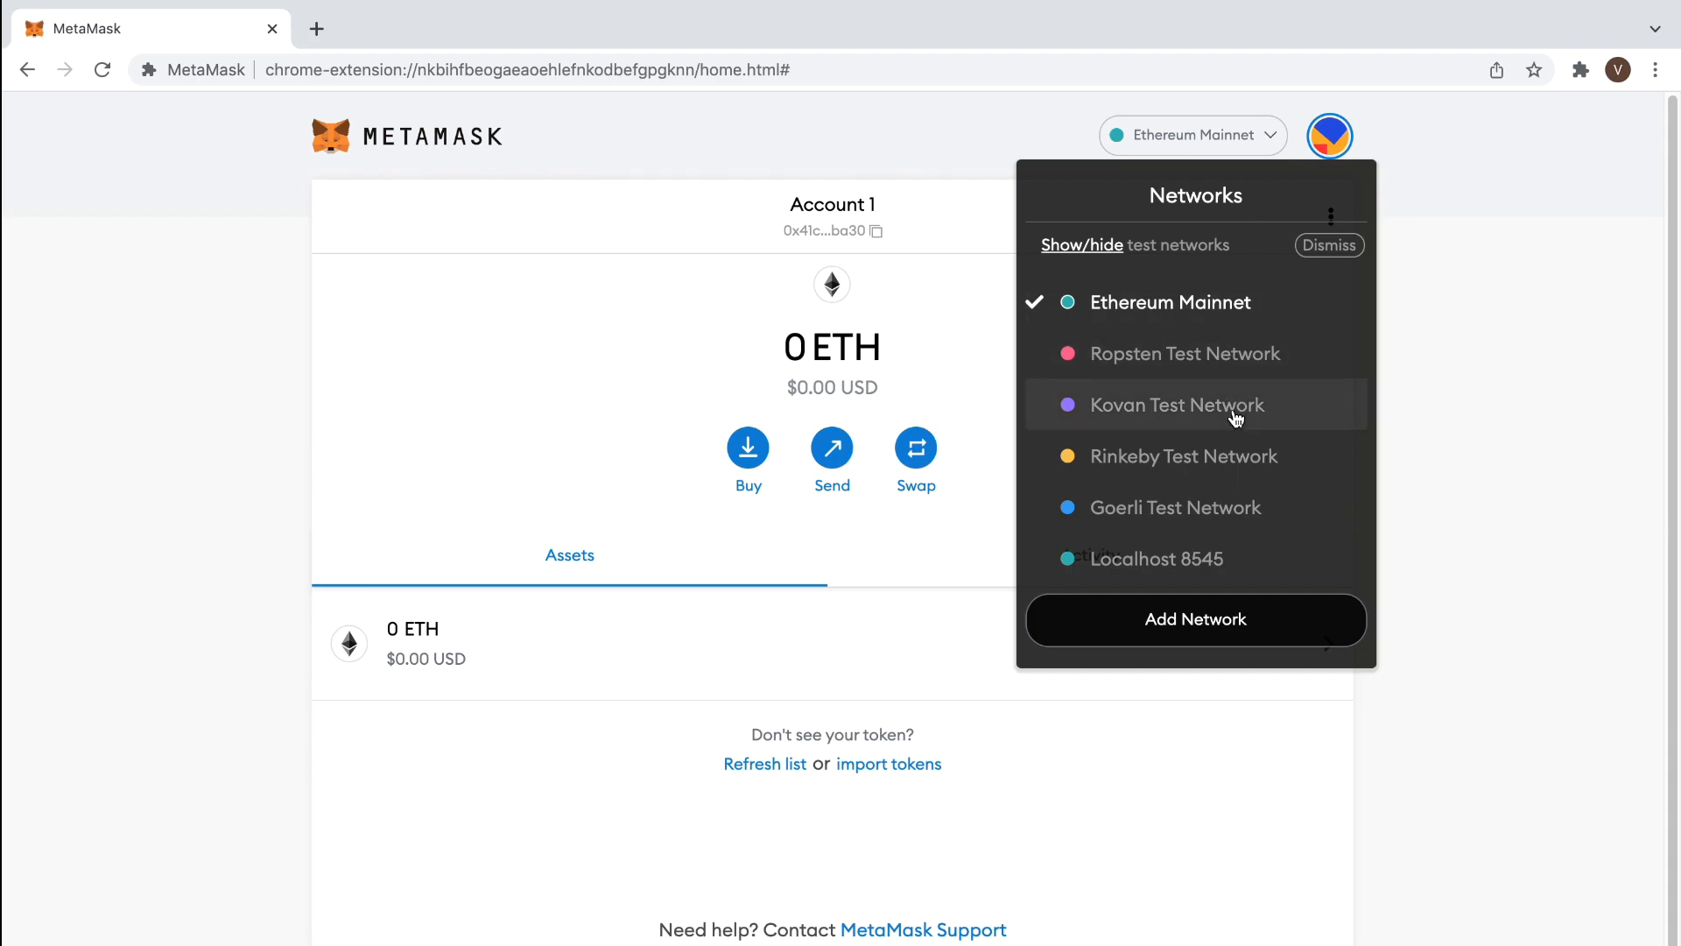
click(1186, 456)
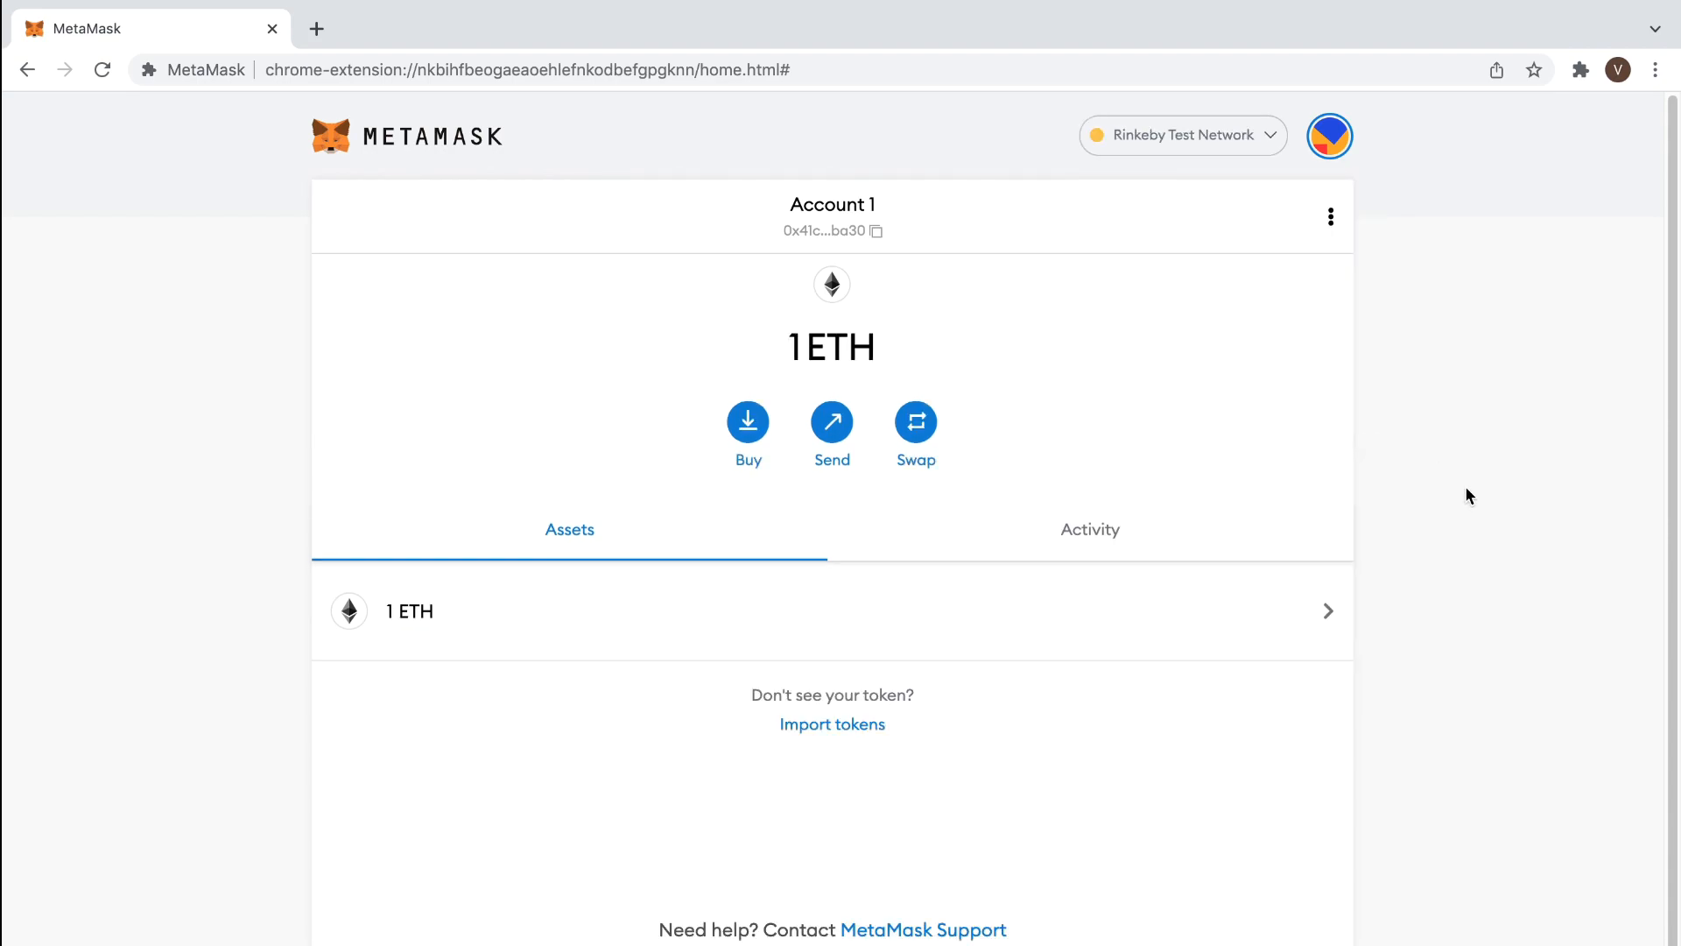
mouse_move(1377, 191)
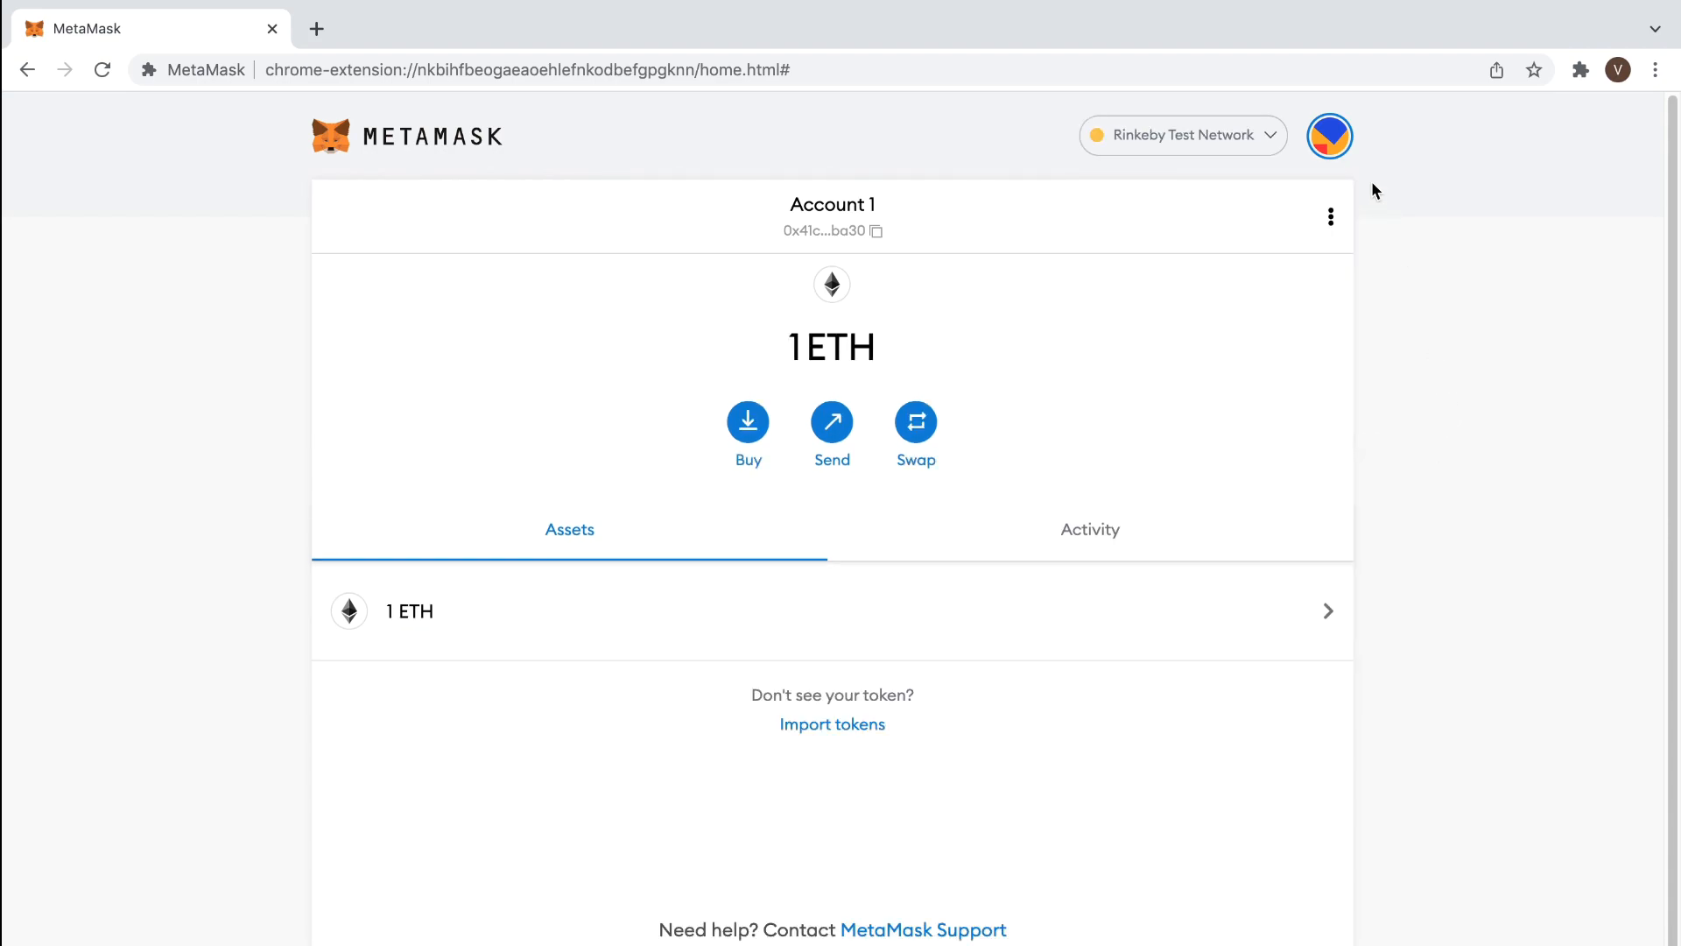
click(1329, 135)
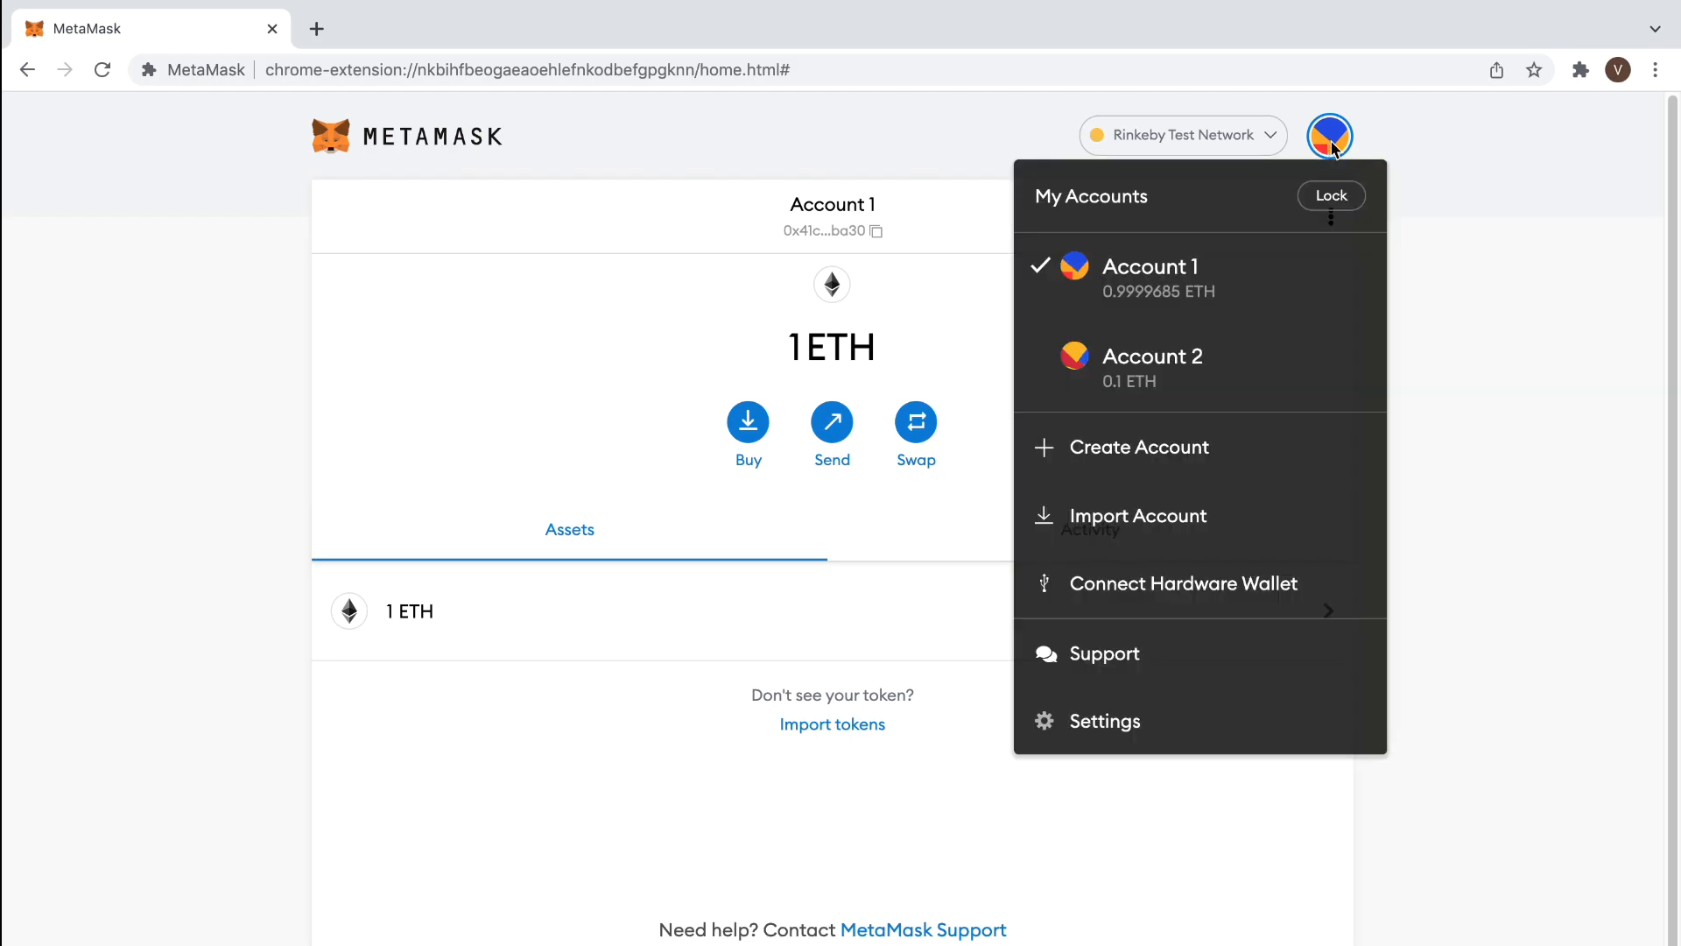
mouse_move(1152, 719)
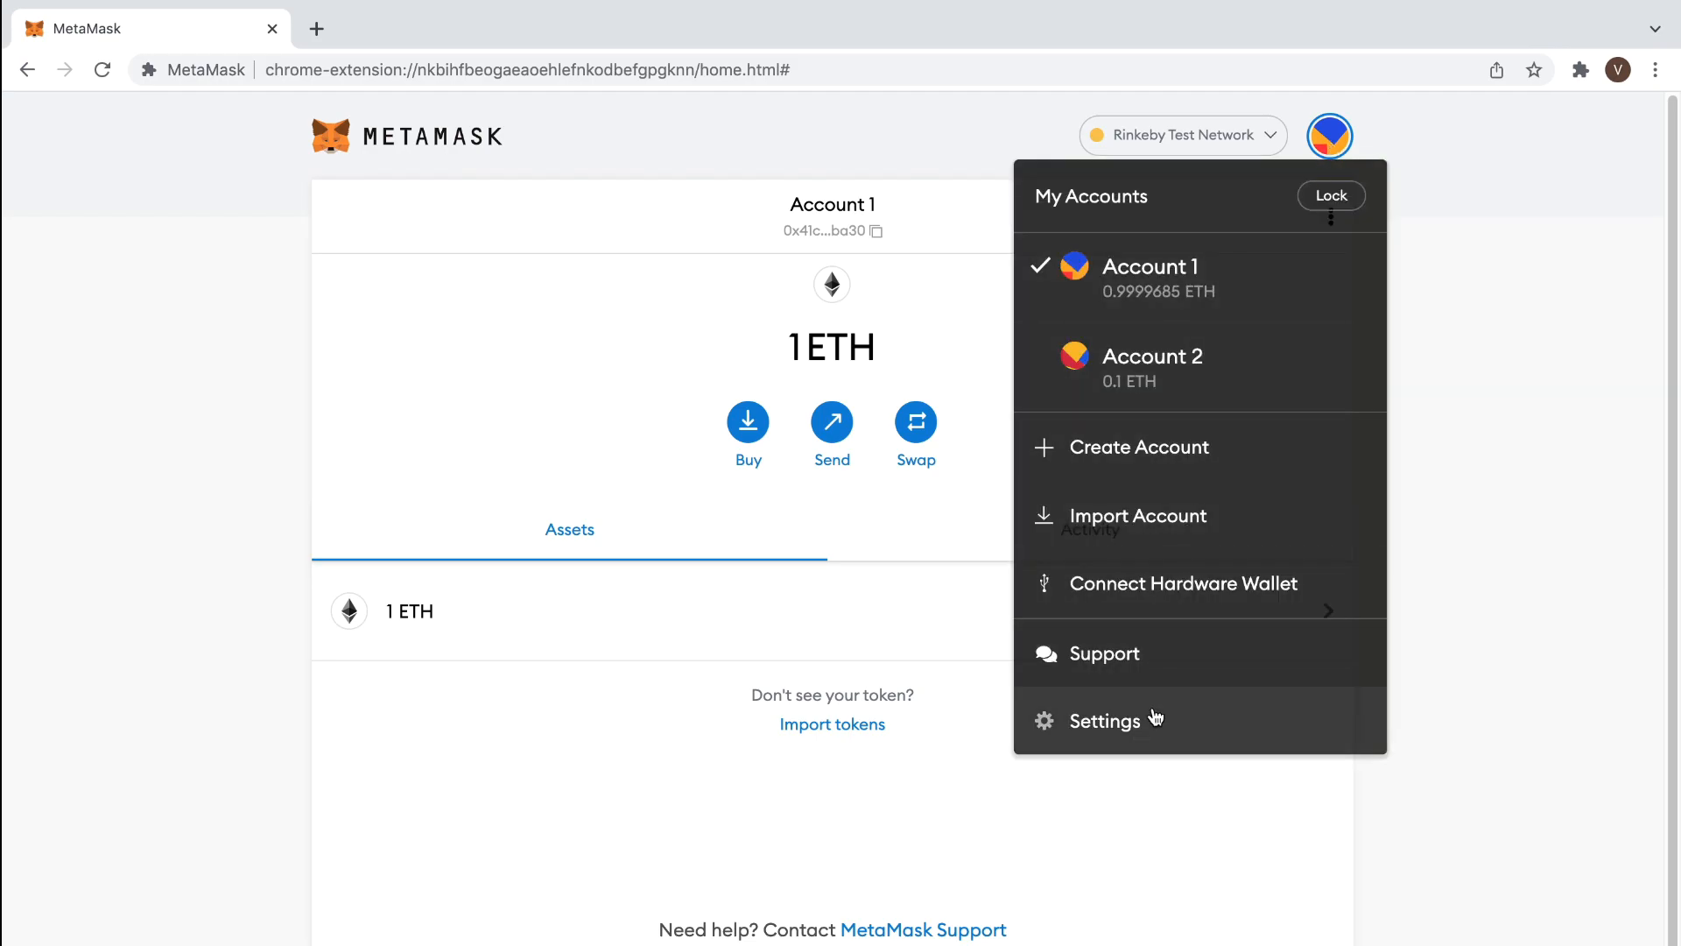
- Reach the Advanced section of wallet Settings from the account menu
click(1110, 720)
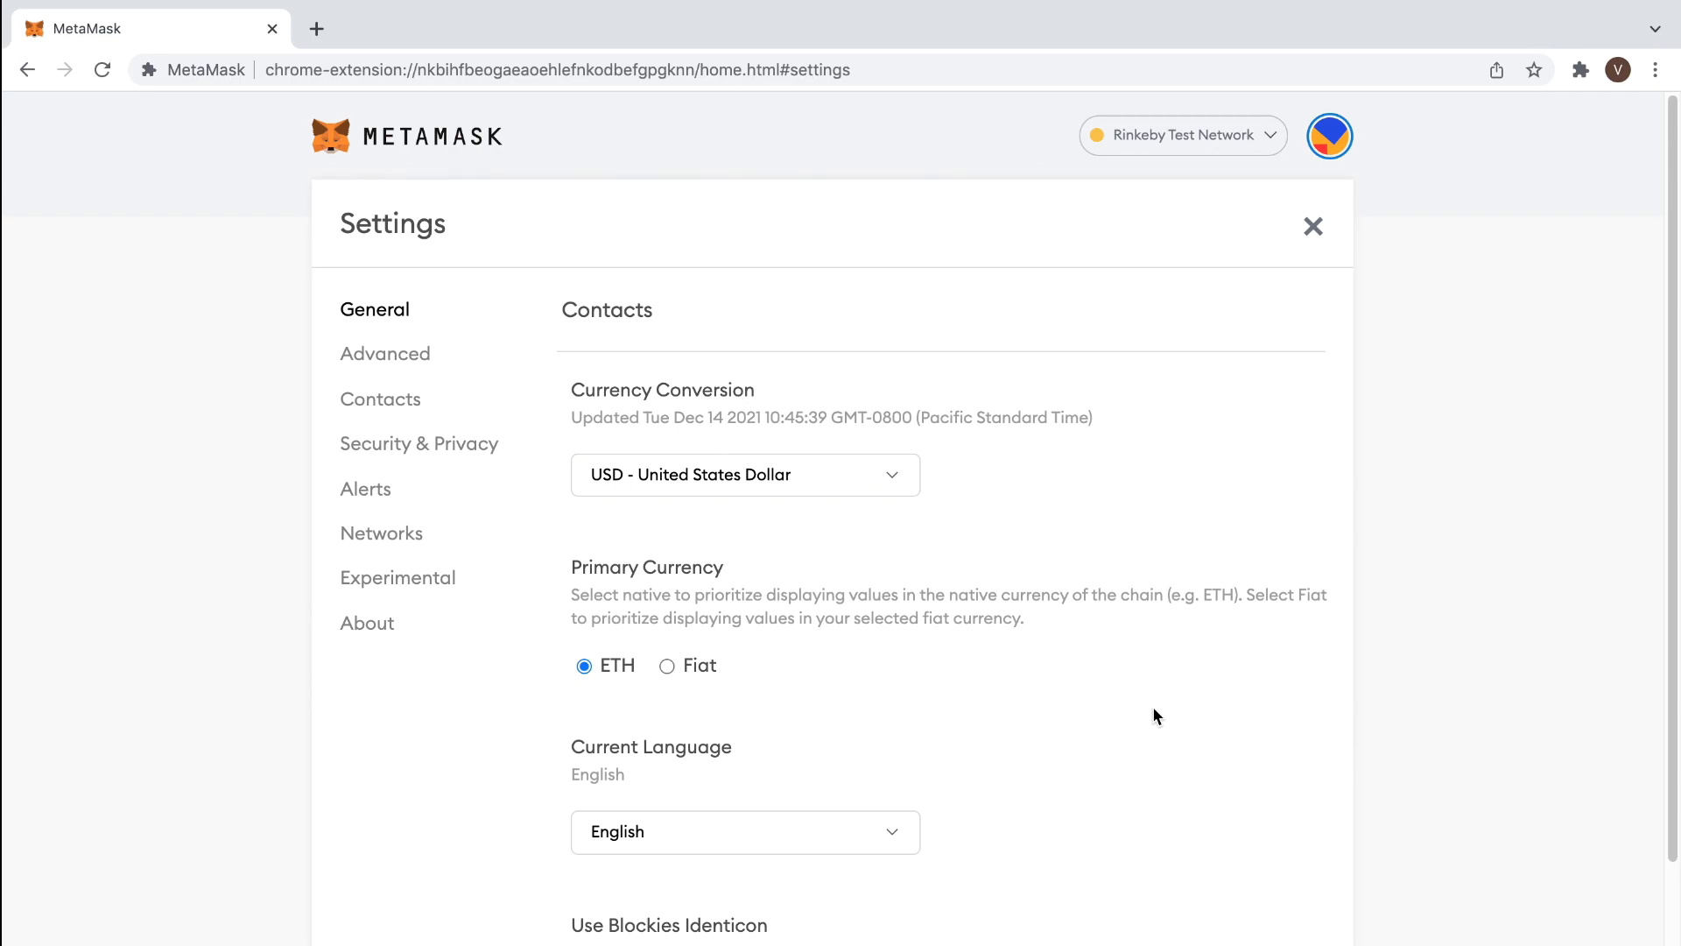
mouse_move(386, 353)
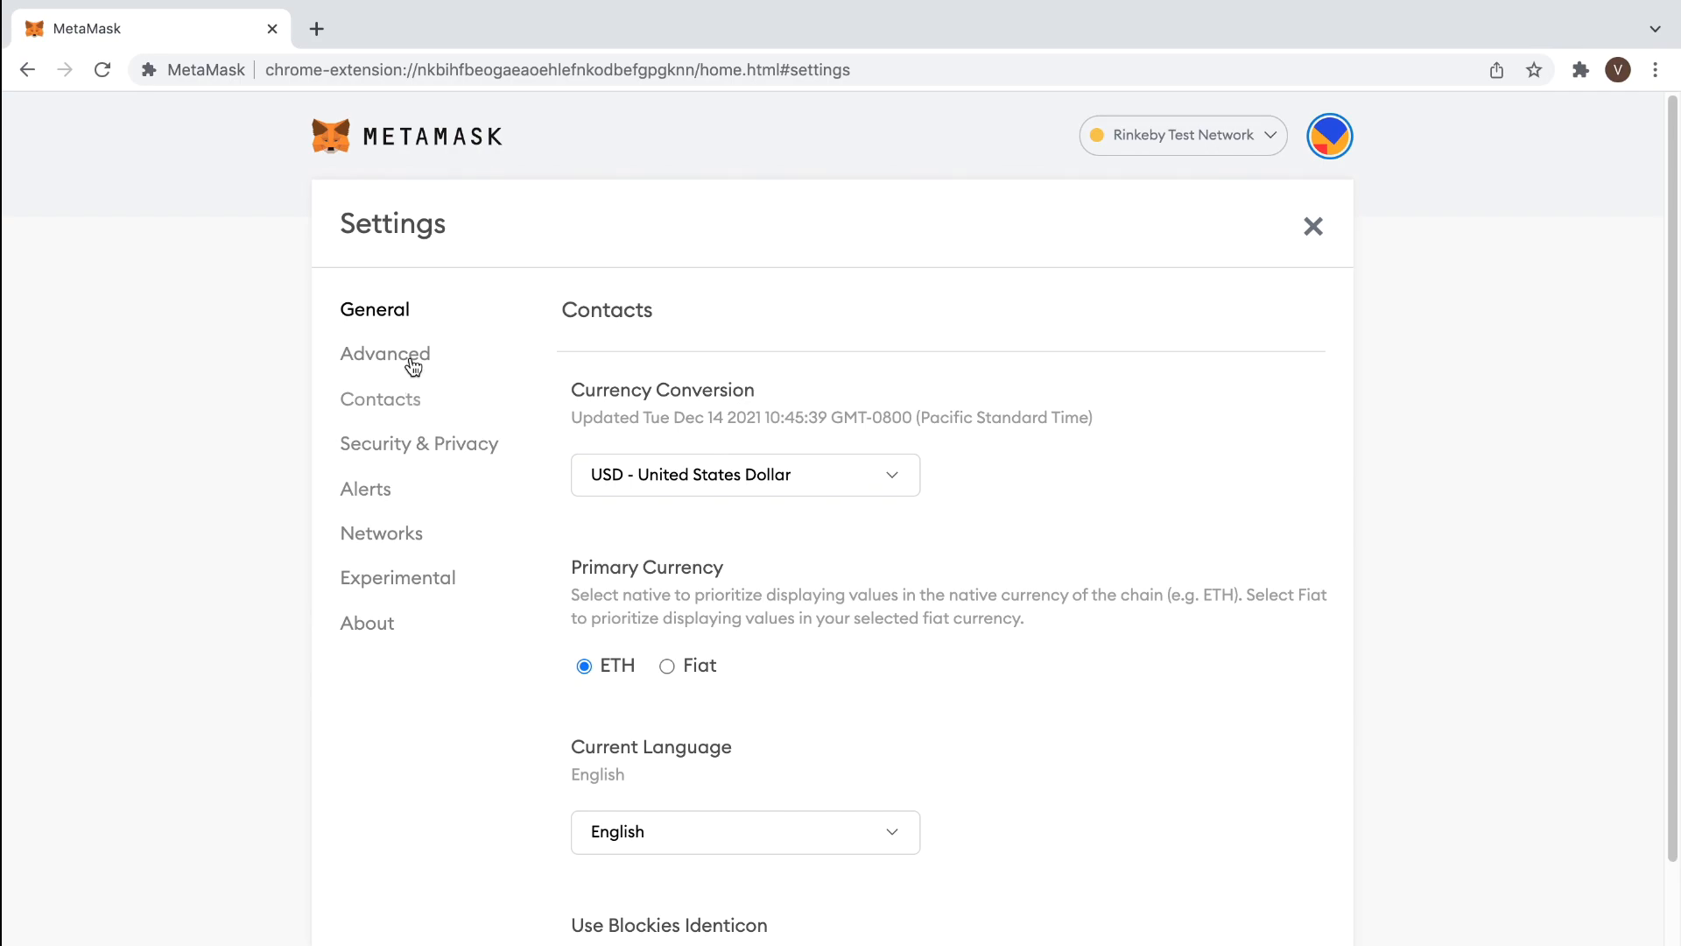
click(385, 354)
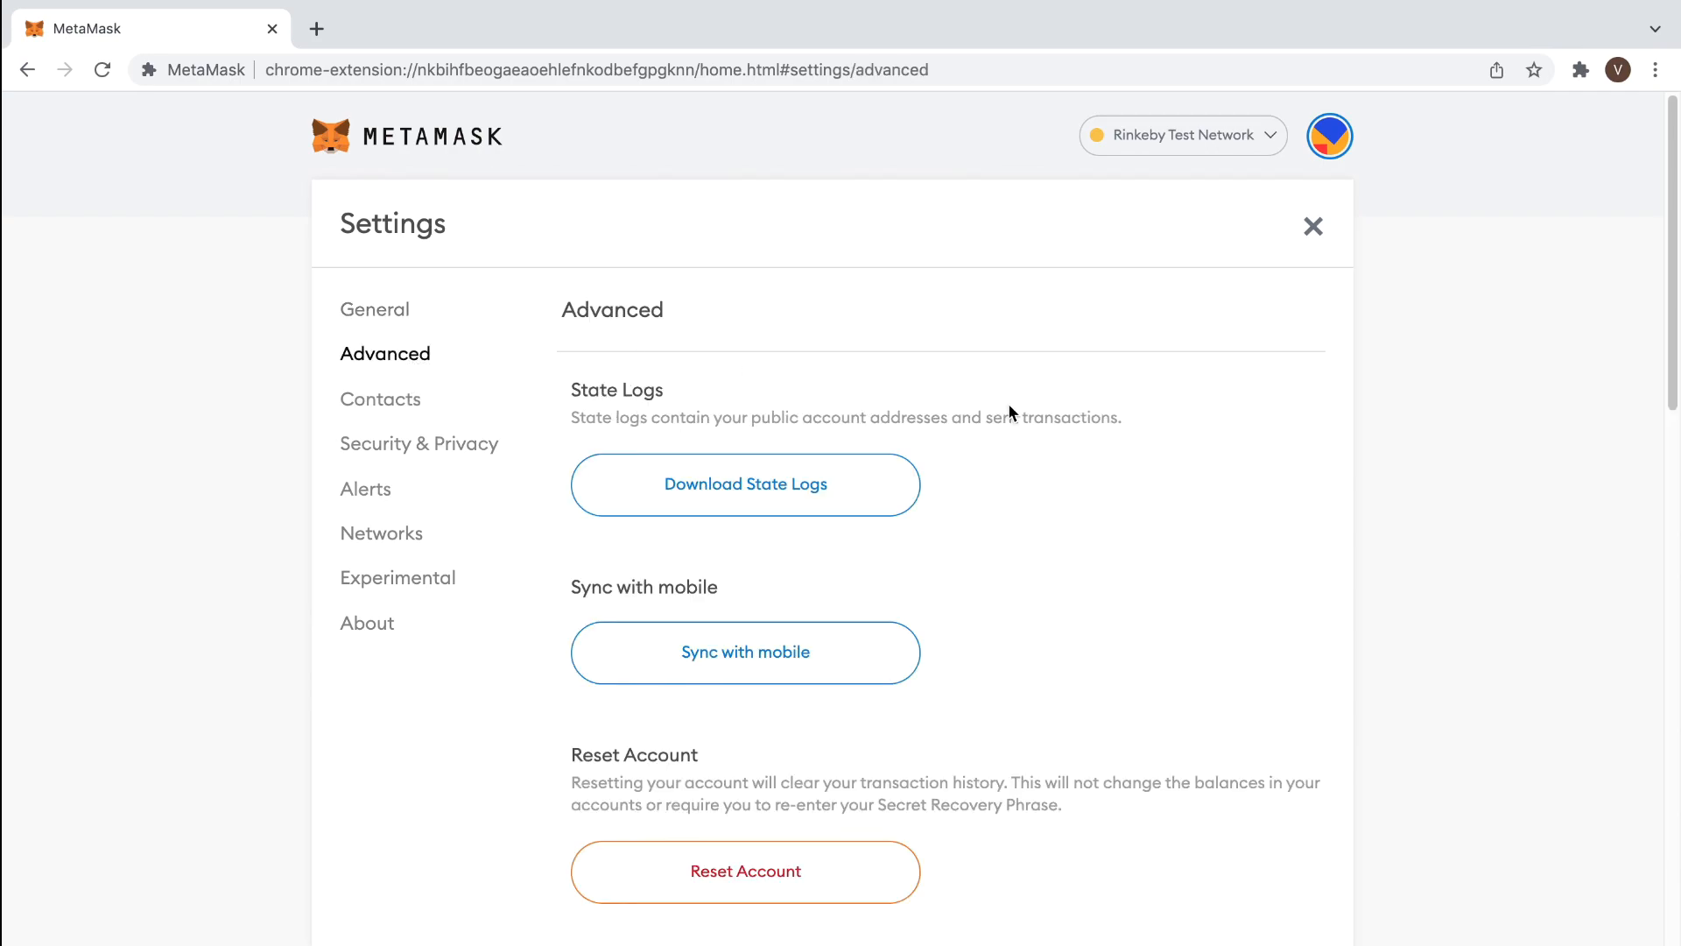